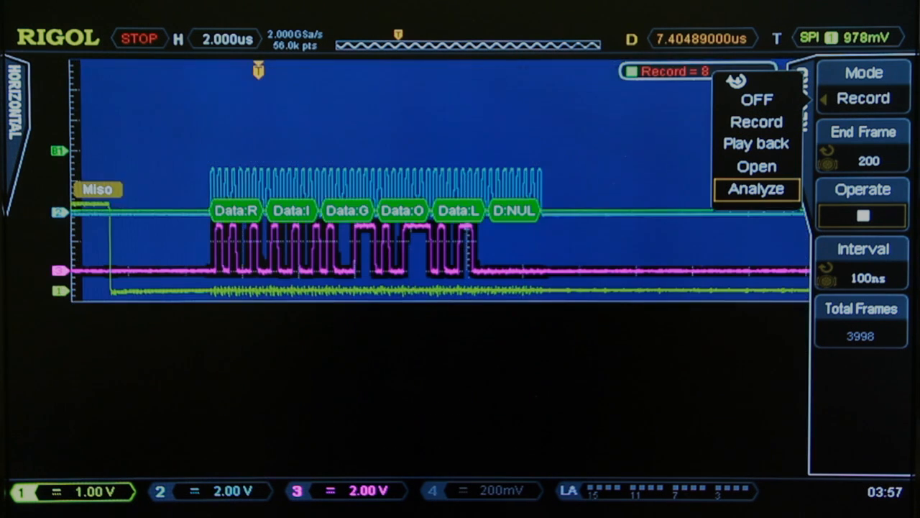
Set the Record mode to Analyze for the 3998-frame SPI capture.
click(757, 188)
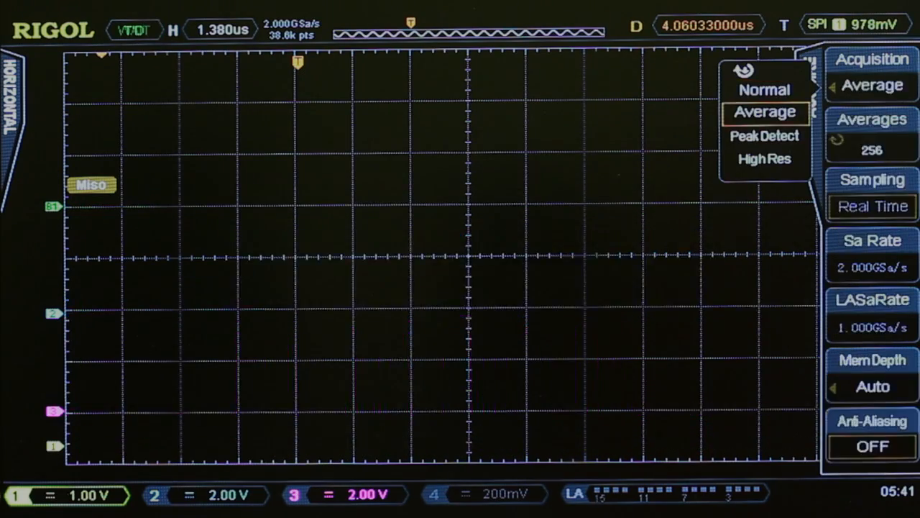
Set acquisition to Average with 256 averages and choose a CH1 bandwidth limit.
click(764, 159)
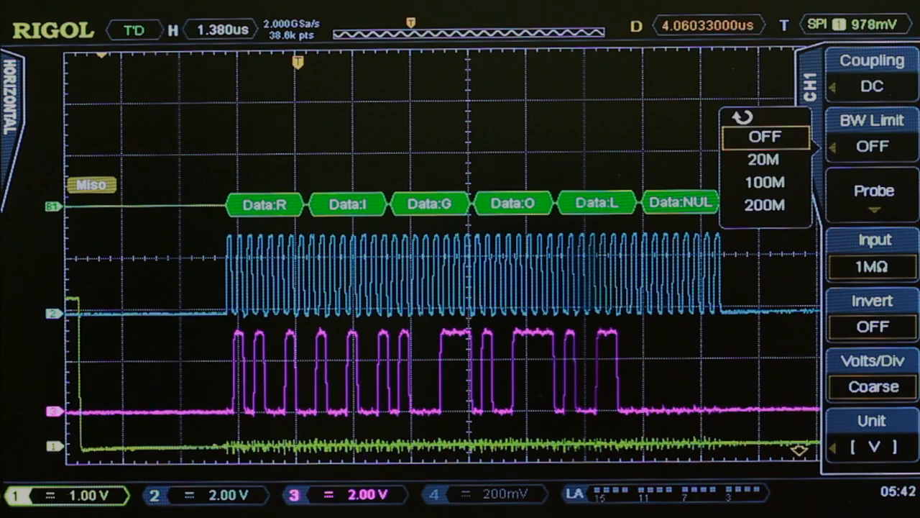
click(765, 160)
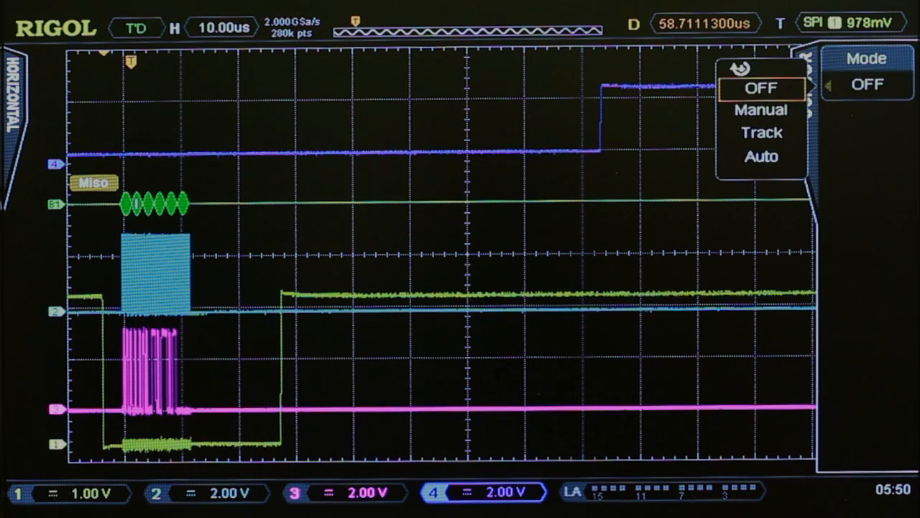
Switch cursor mode to Track with cursors A and B on CH1.
click(761, 133)
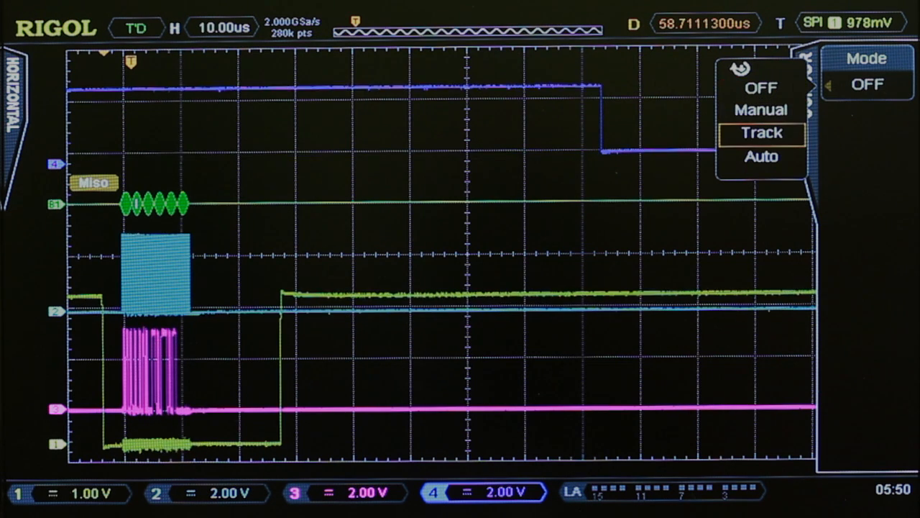
click(761, 134)
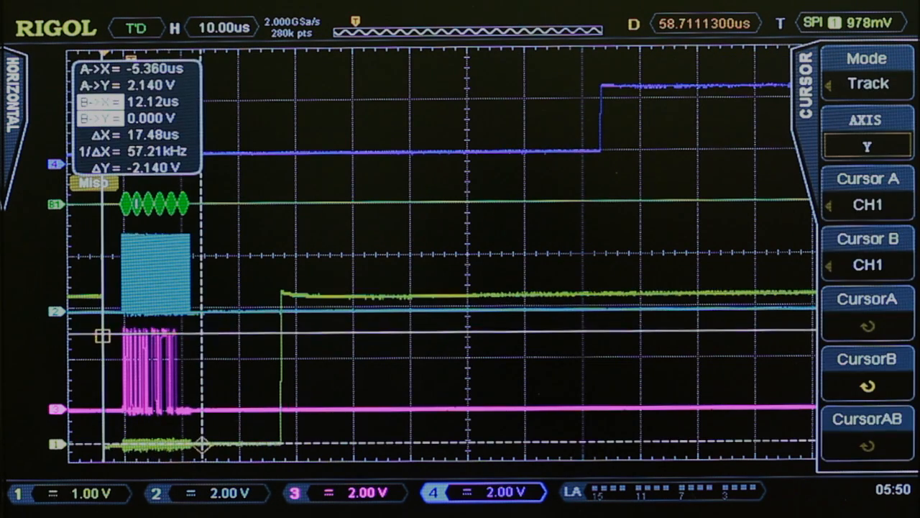